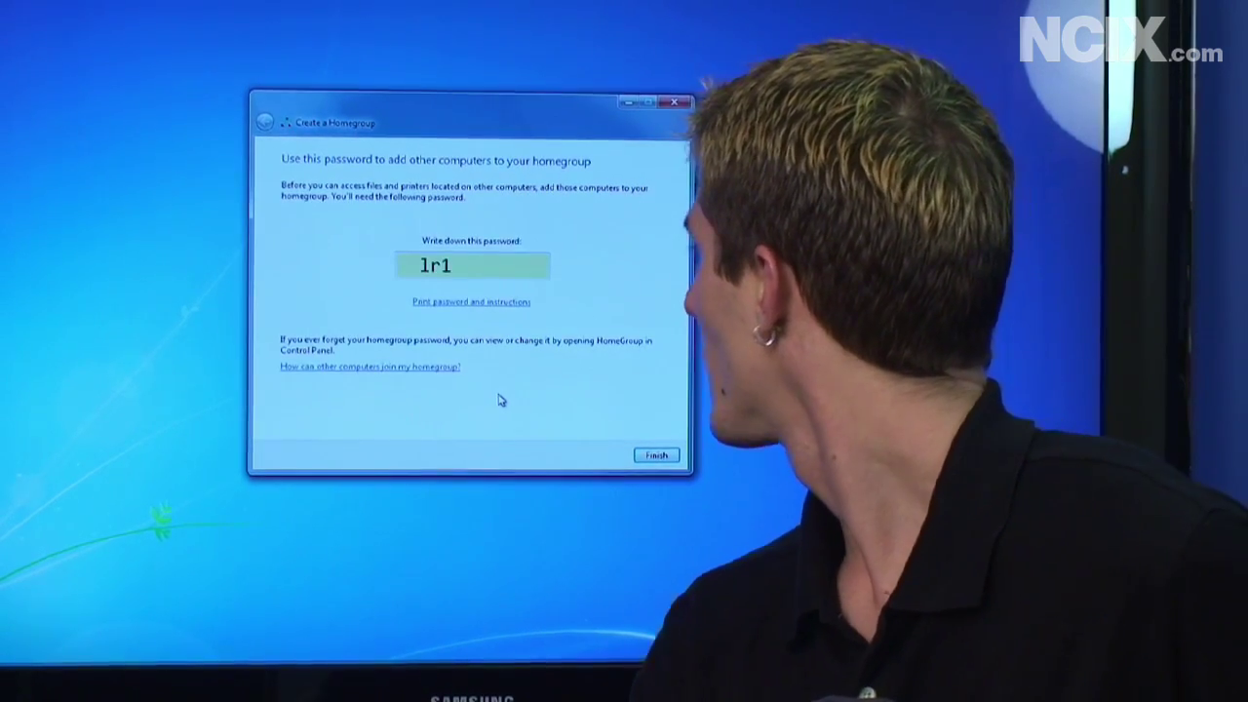
# Finish the Create a Homegroup wizard after noting the password, bringing up the restart prompt
pyautogui.click(656, 454)
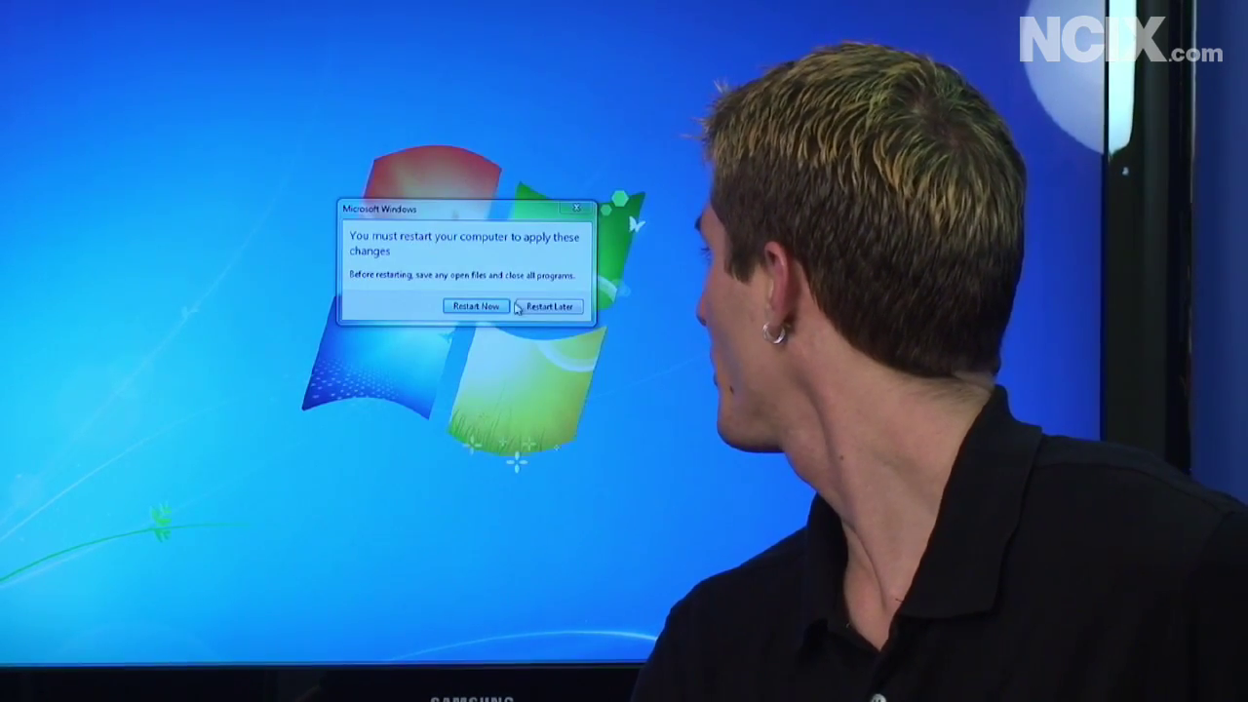